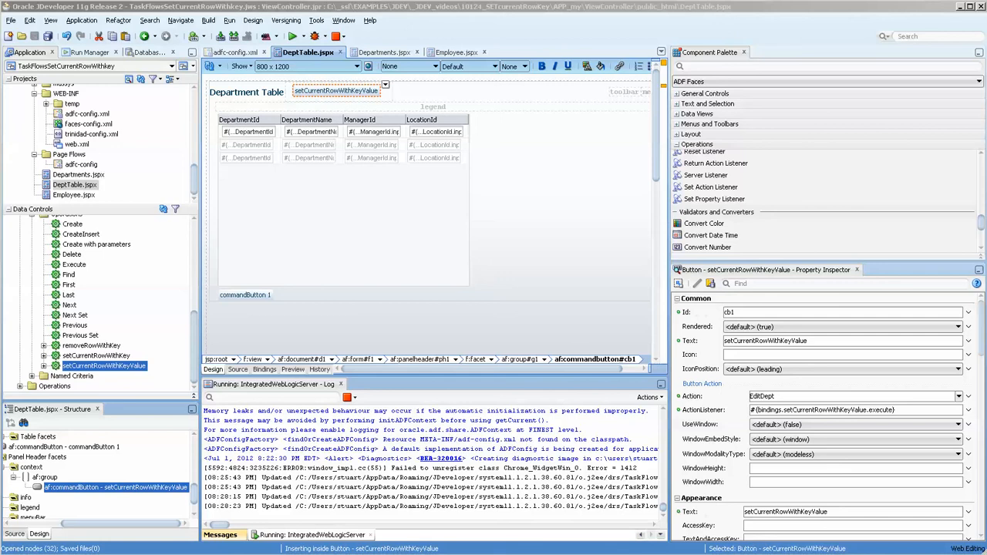
pyautogui.moveTo(688, 488)
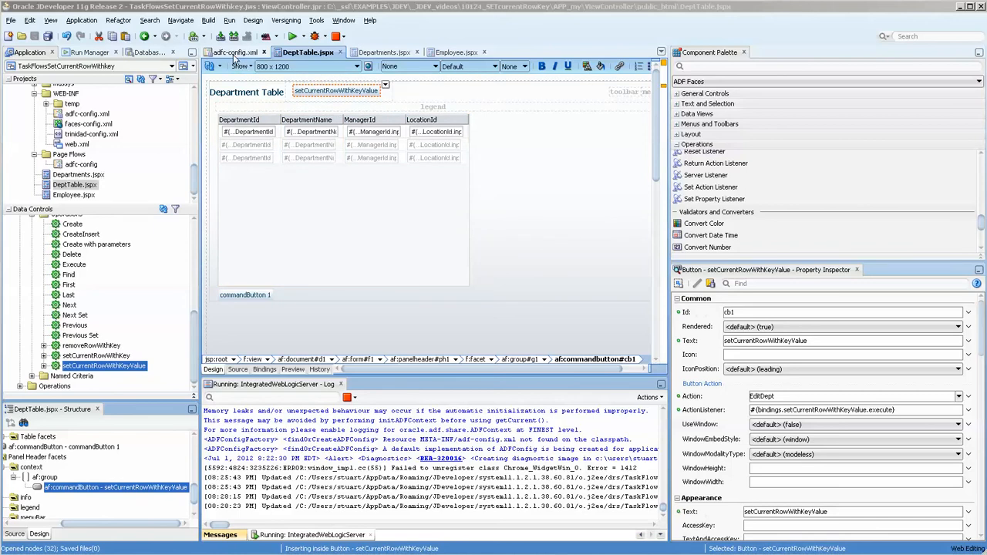
# Review the DeptTable and Departments views and the setCurrentRowWithKeyValue button, then view Departments.jspx.
pyautogui.click(237, 52)
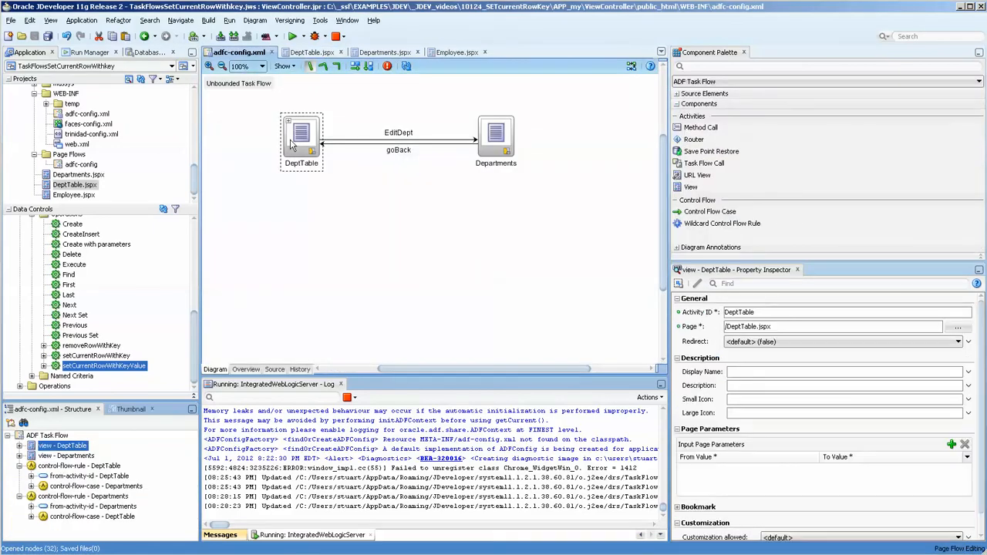
pyautogui.click(496, 139)
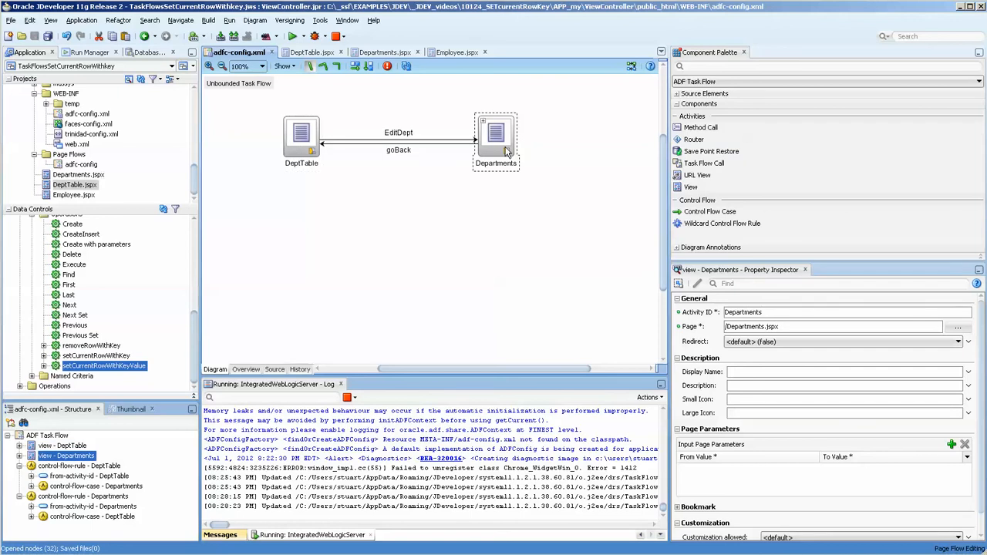
pyautogui.moveTo(409, 146)
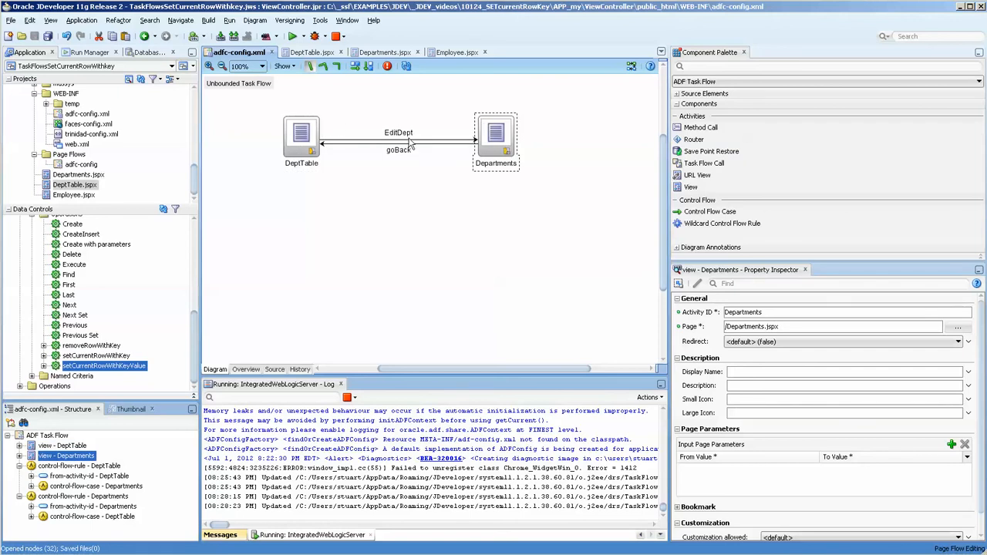
pyautogui.click(398, 150)
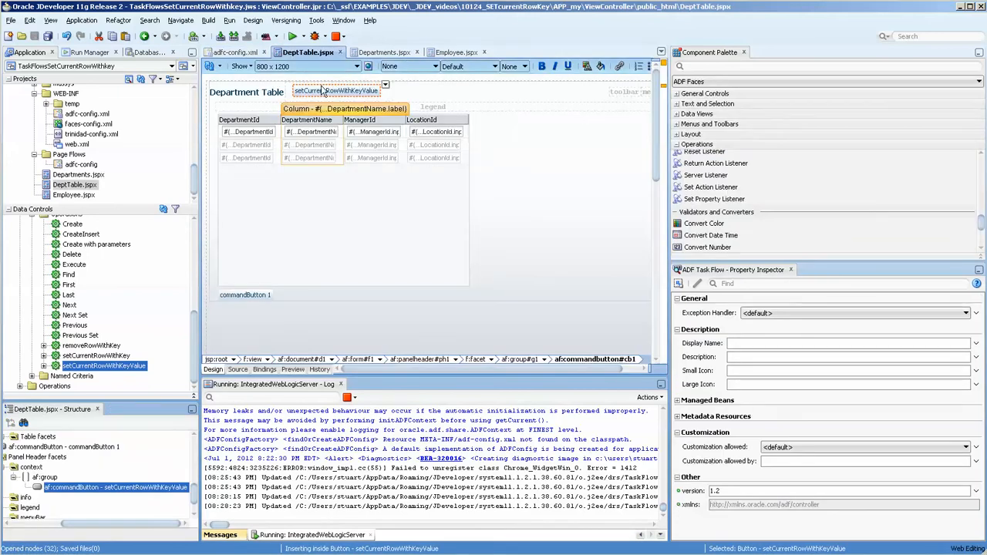
pyautogui.click(335, 90)
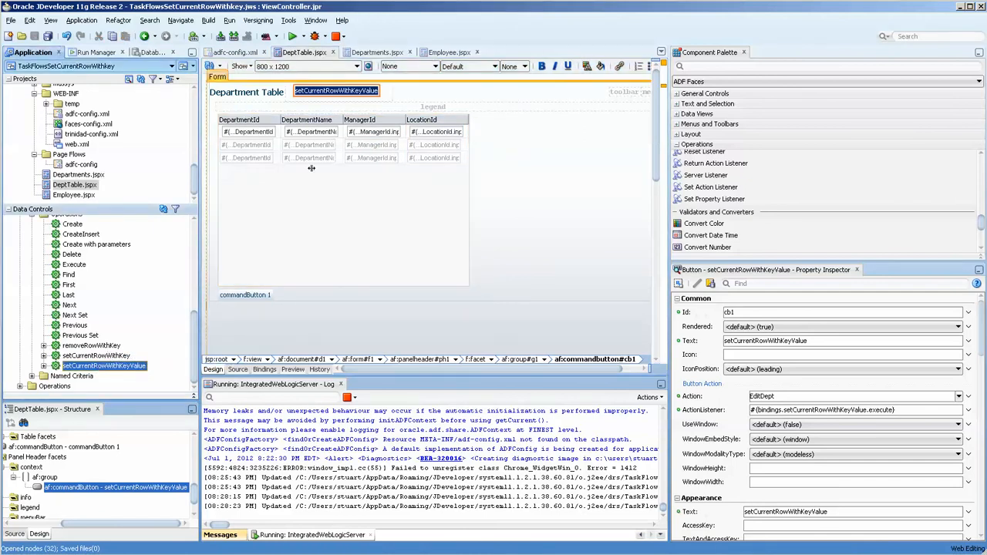
pyautogui.click(247, 145)
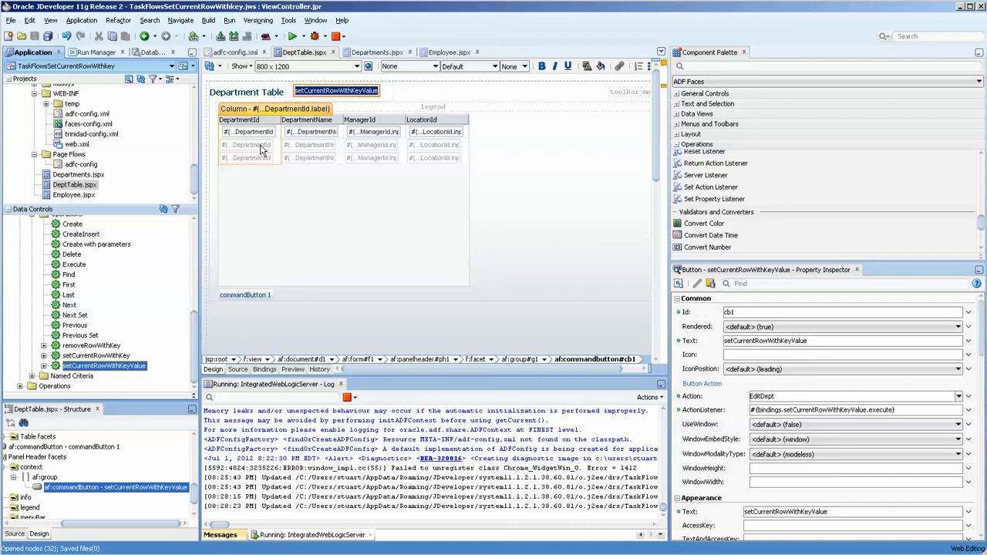
pyautogui.click(374, 51)
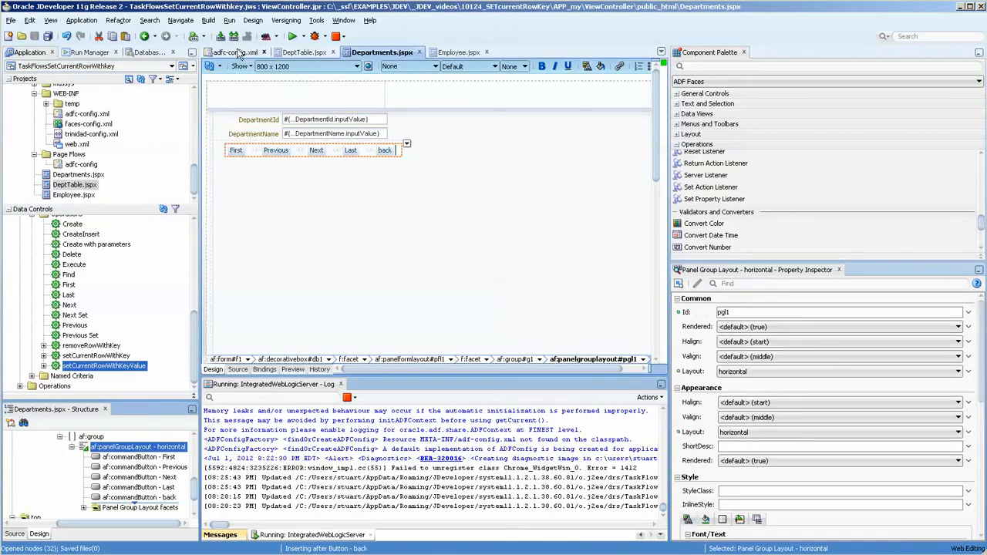
# Drop setCurrentRowWithKeyValue onto adfc-config.xml as an EmployeeVO1 action binding.
pyautogui.click(236, 51)
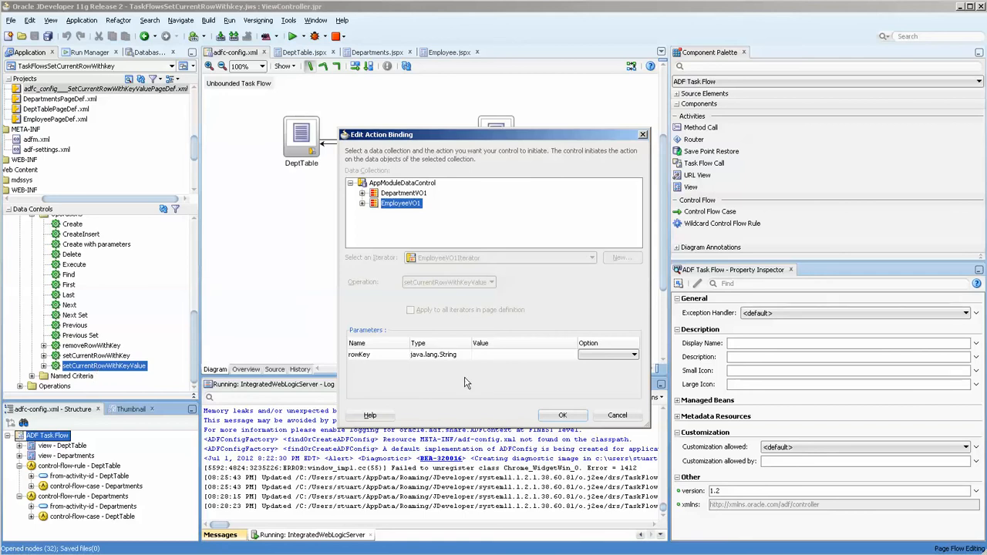
pyautogui.moveTo(311, 224)
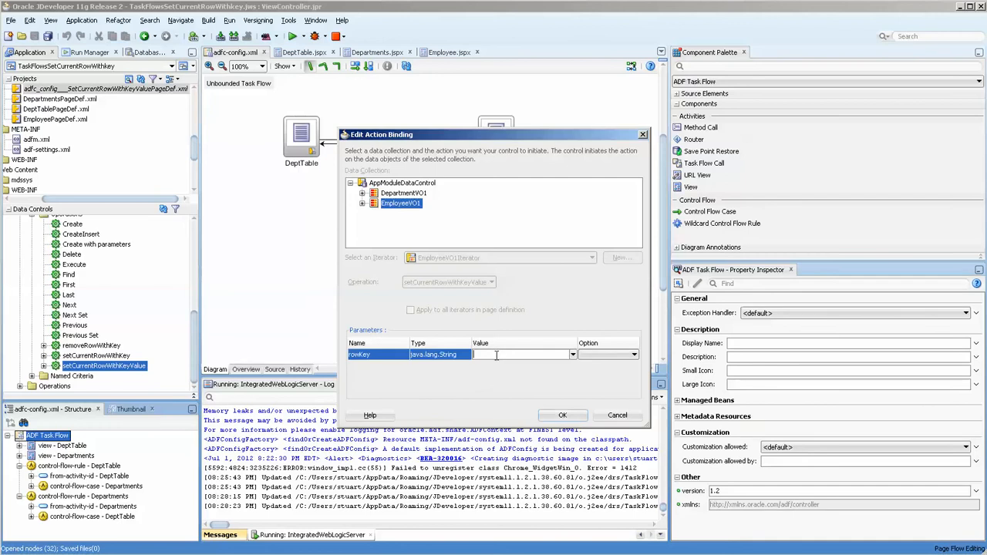
pyautogui.click(563, 415)
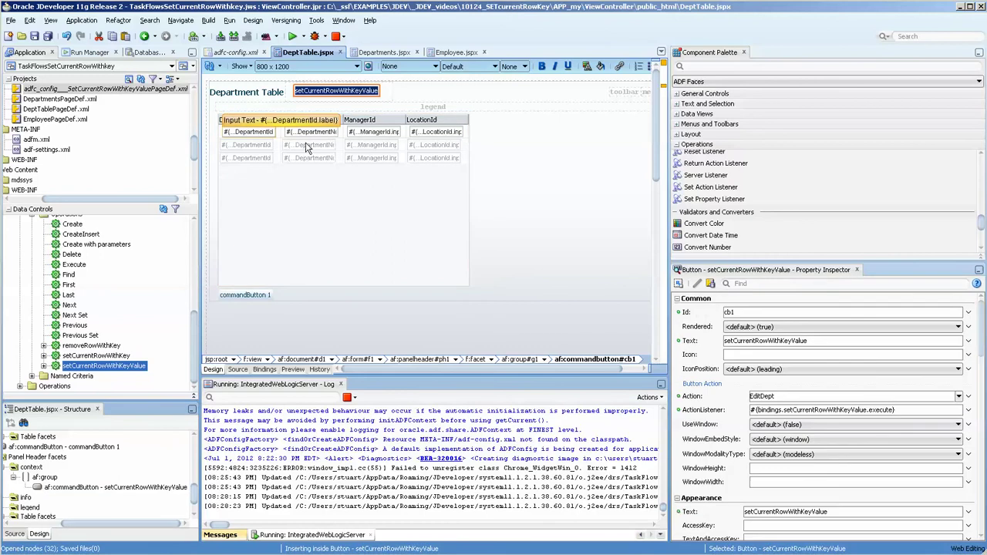
# Select the new SetCurrentRowWithKeyValue method call activity on the adfc-config.xml diagram.
pyautogui.click(248, 131)
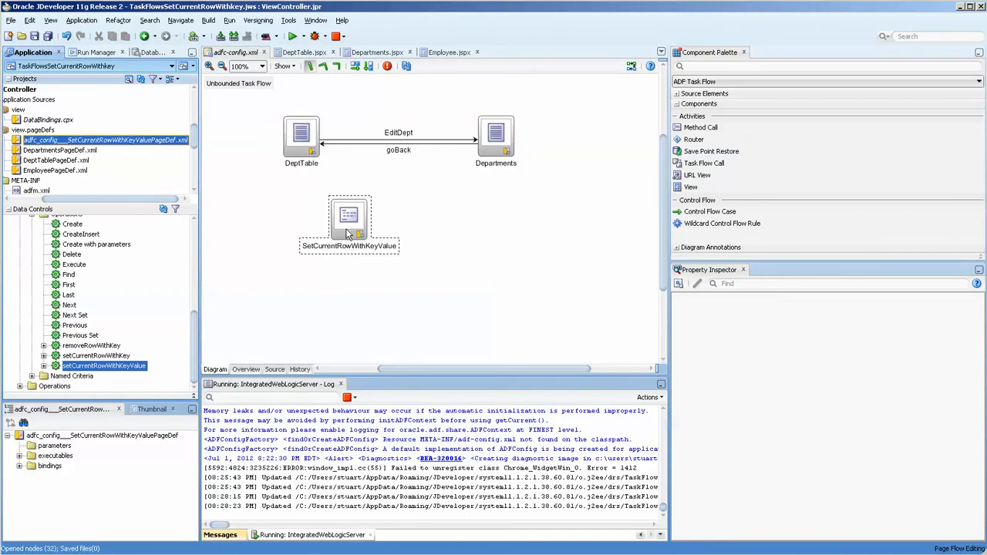
# Set the rowKey parameter's NDValue to #{row.bindings.DepartmentId.inputValue} in its page definition.
pyautogui.doubleClick(348, 218)
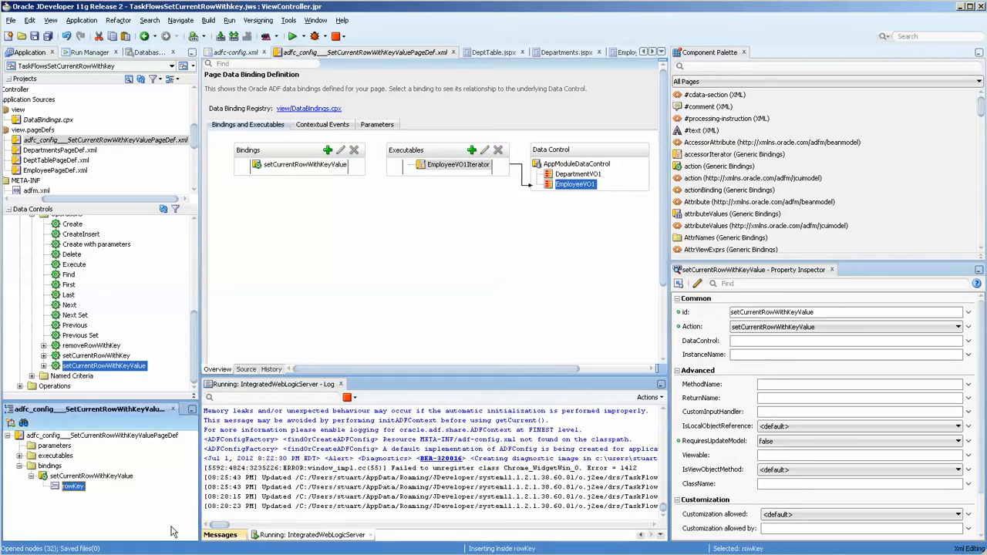
pyautogui.click(73, 492)
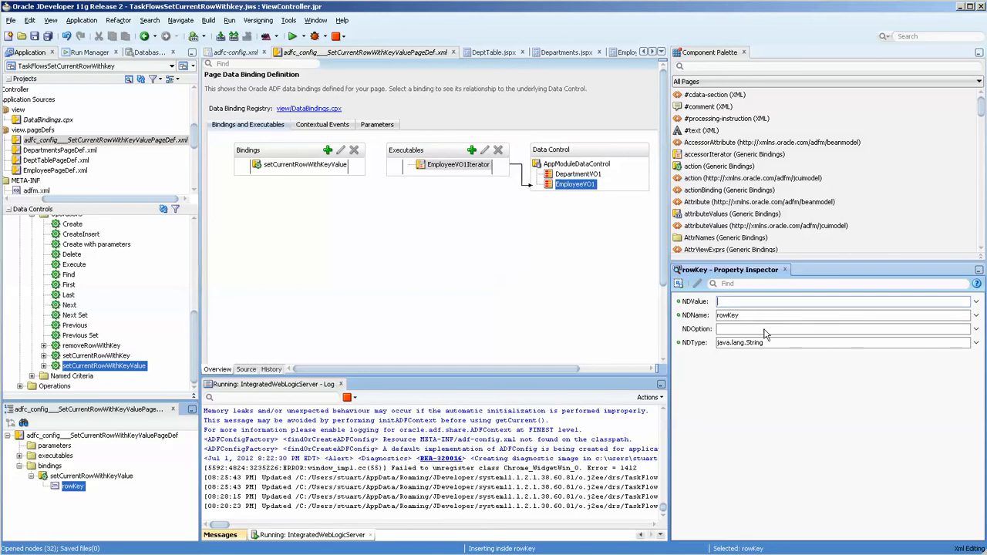
pyautogui.write('#{row.bindings.DepartmentId.inputValue}')
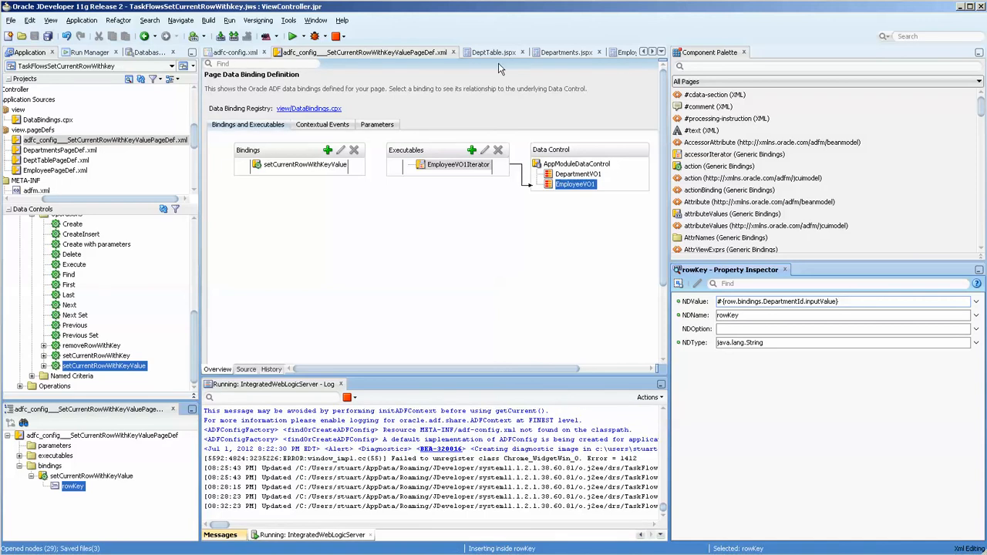
pyautogui.click(492, 51)
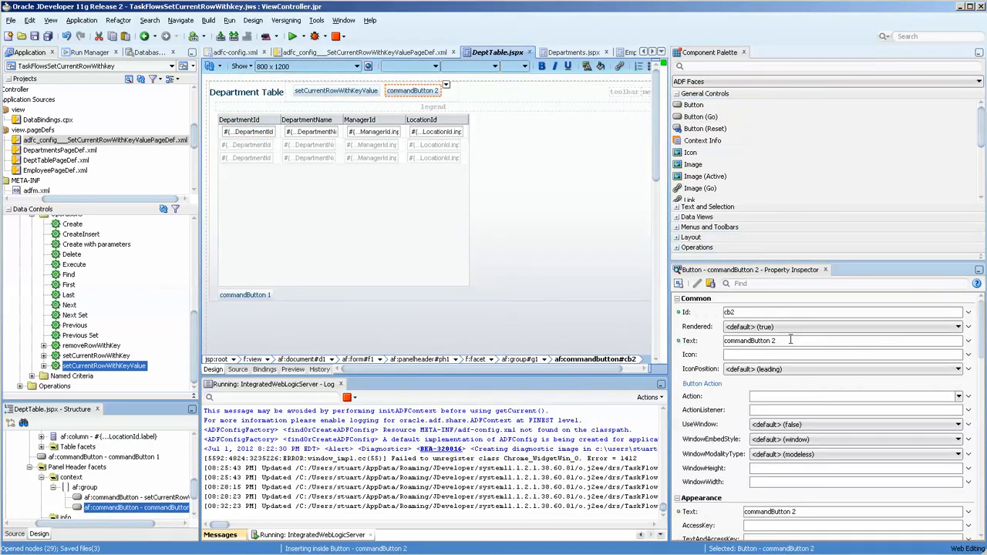
# Set DeptTable's commandButton 2 Text to 'GoDept_Method'.
pyautogui.write('Go')
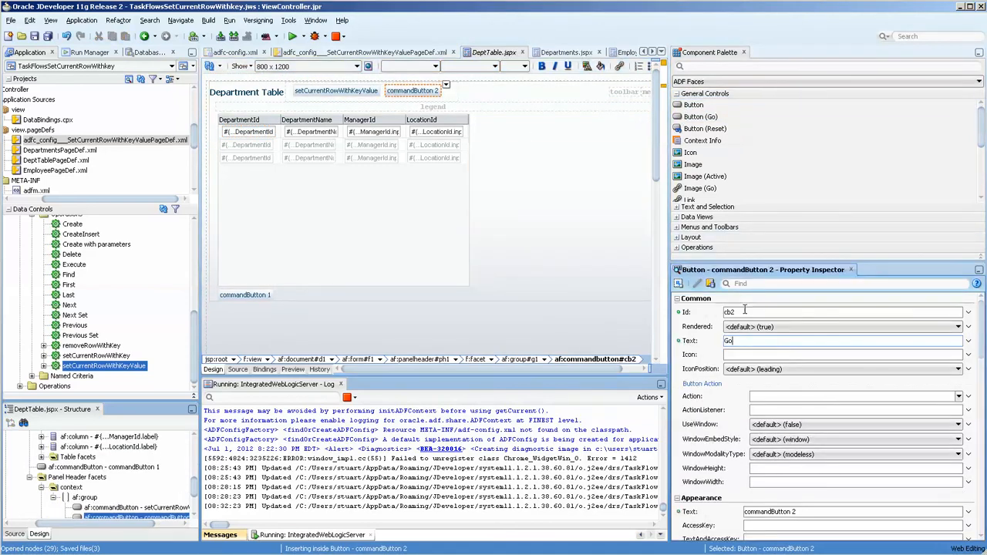
pyautogui.write('Dept_Method')
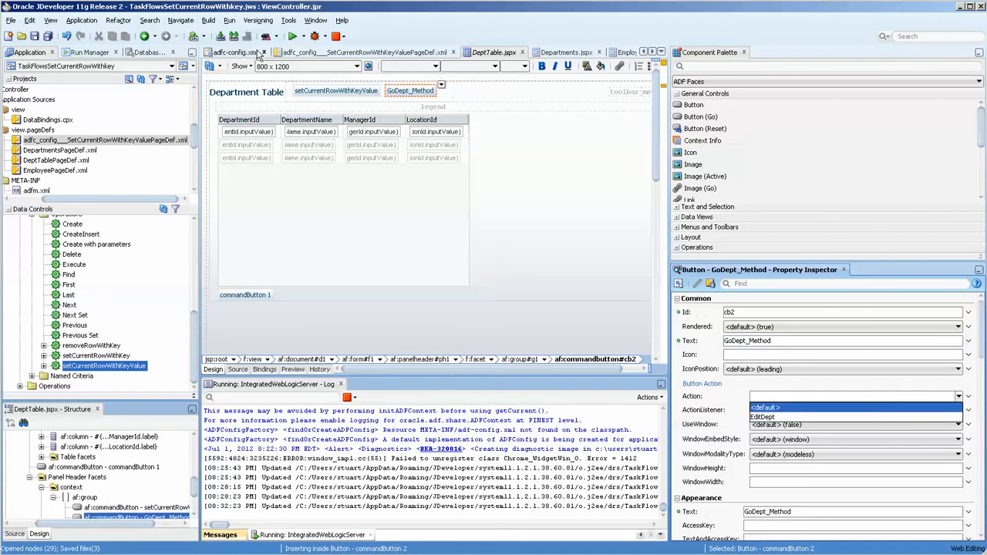
pyautogui.click(236, 52)
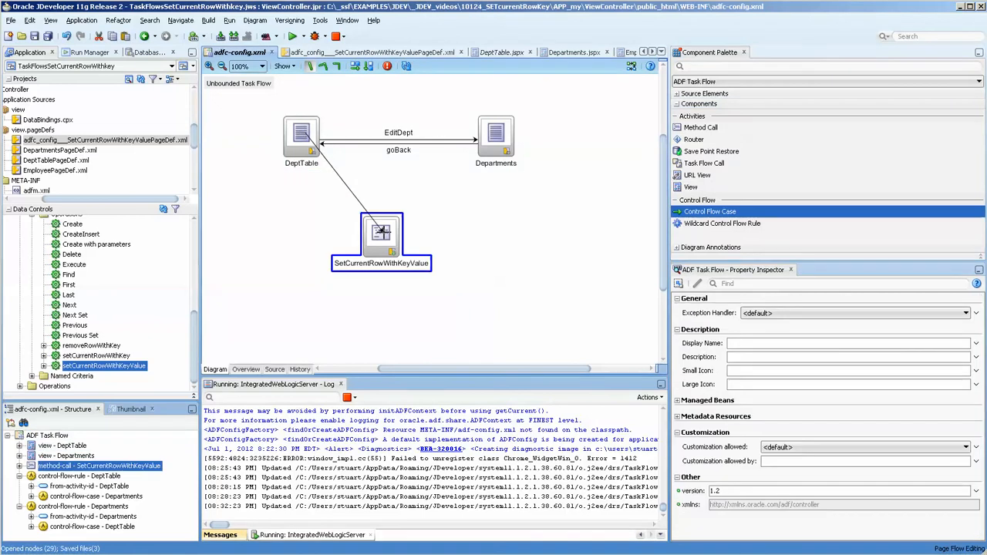
# Draw a control flow case from DeptTable to the SetCurrentRowWithKeyValue method call.
pyautogui.click(355, 191)
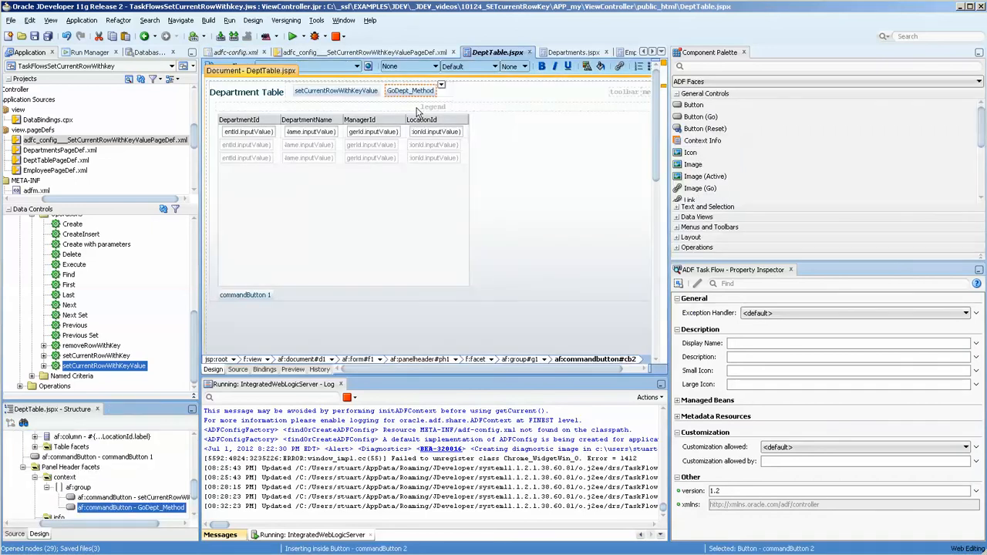
# Select the GoDept_Method button and list its Action navigation options, naming the flow GoDept.
pyautogui.click(408, 91)
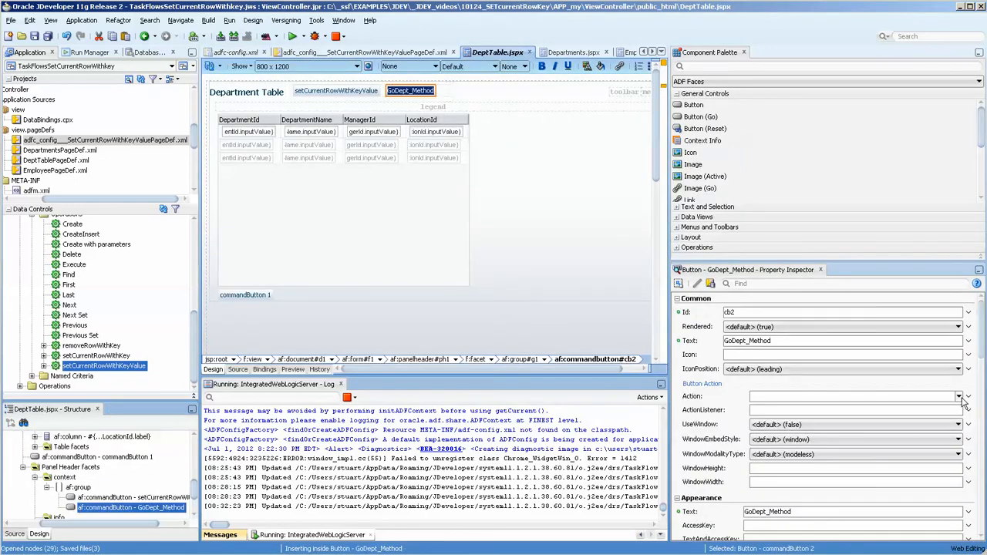
pyautogui.click(958, 397)
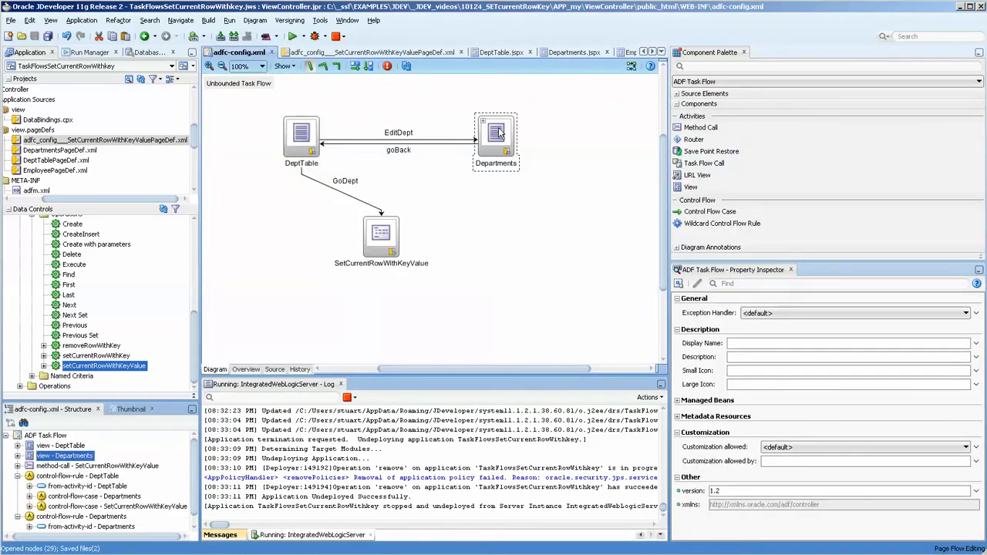
# Add a Departments1 view and connect the SetCurrentRowWithKeyValue method call to it.
pyautogui.click(381, 236)
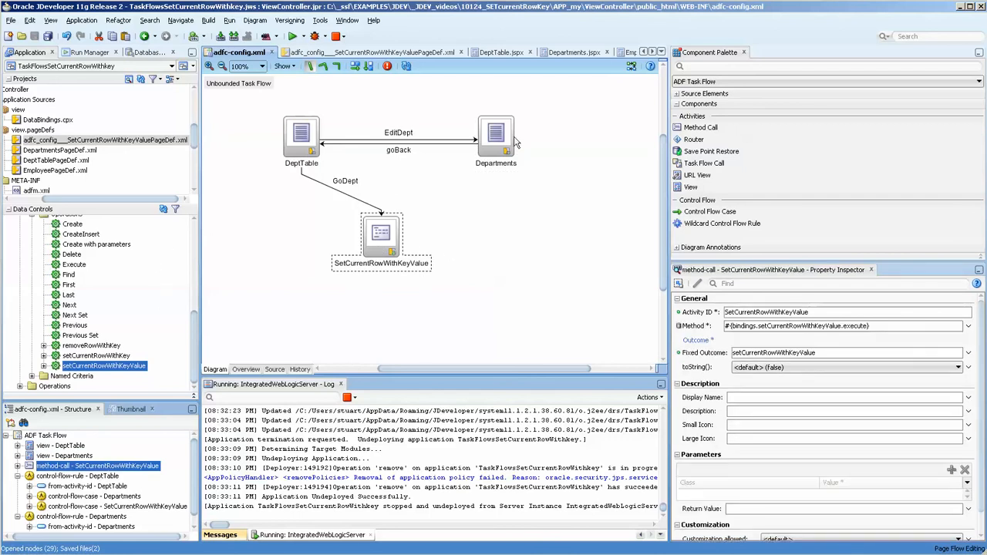
pyautogui.click(495, 135)
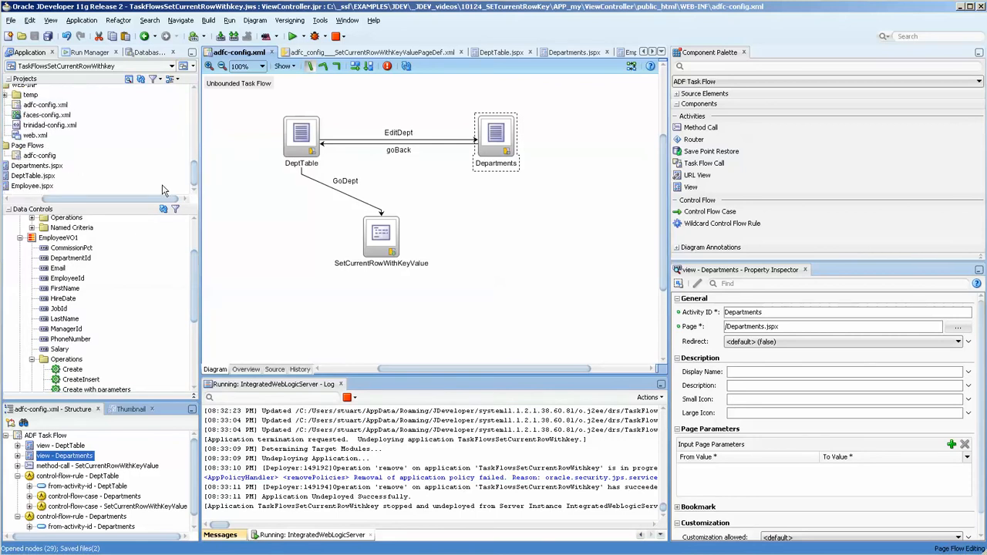
pyautogui.click(35, 165)
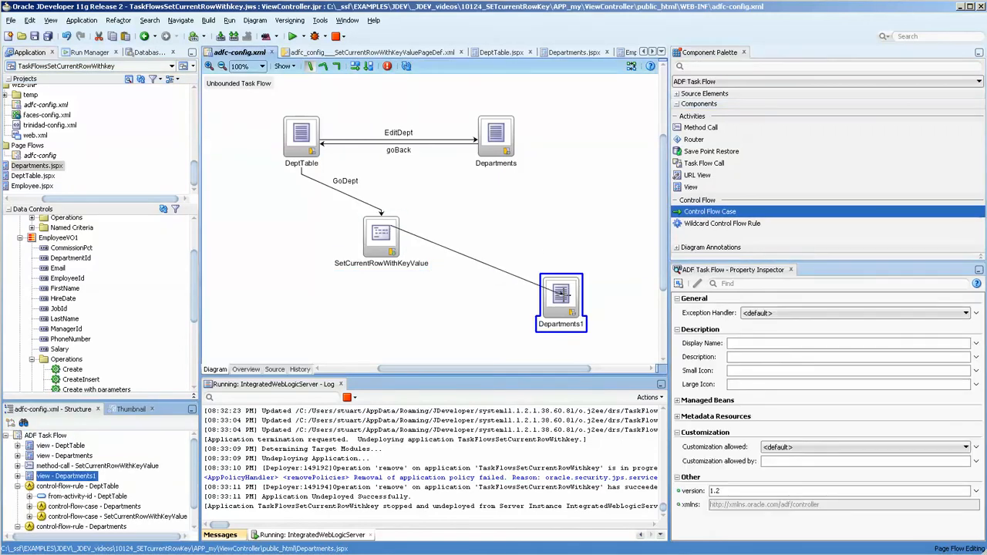
# Draw a GoBackDept control flow from Departments1 back to DeptTable.
pyautogui.click(495, 256)
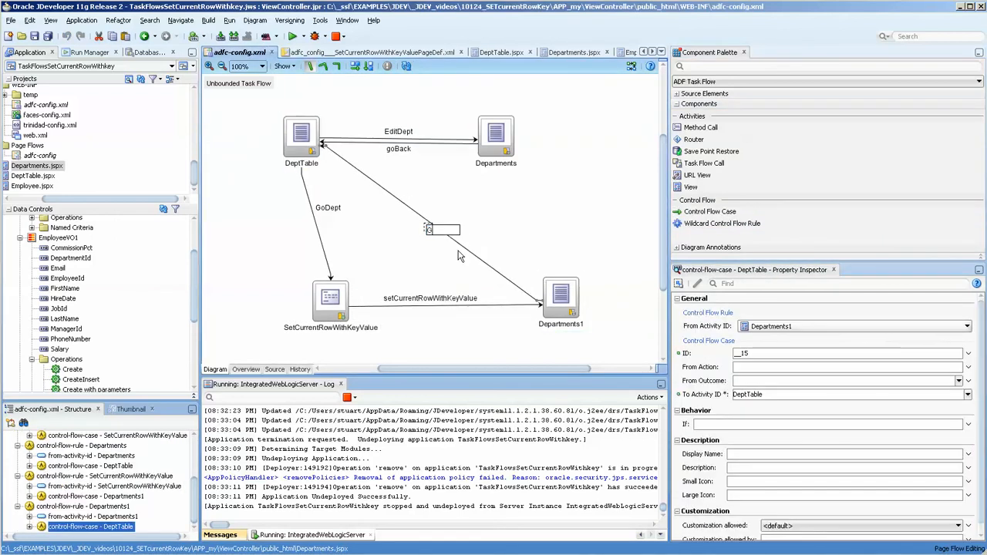
pyautogui.write('GoBackDept')
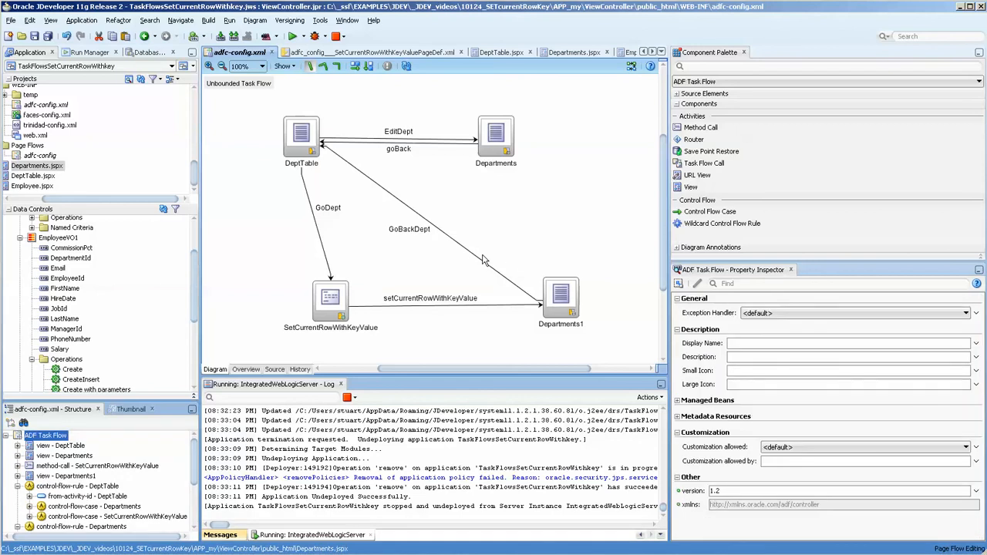
pyautogui.click(571, 52)
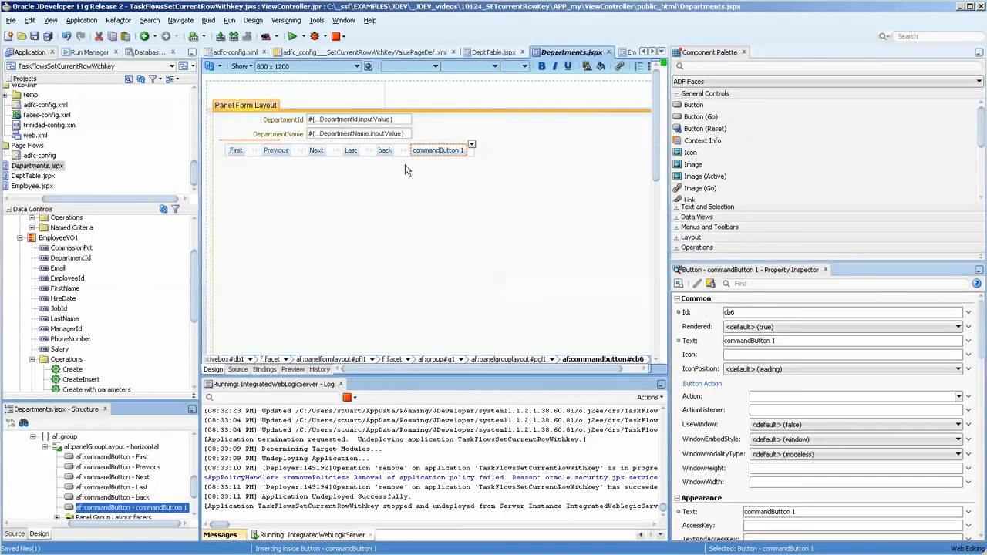
# Set the Departments page's commandButton 1 Action to GoBackDept.
pyautogui.click(385, 150)
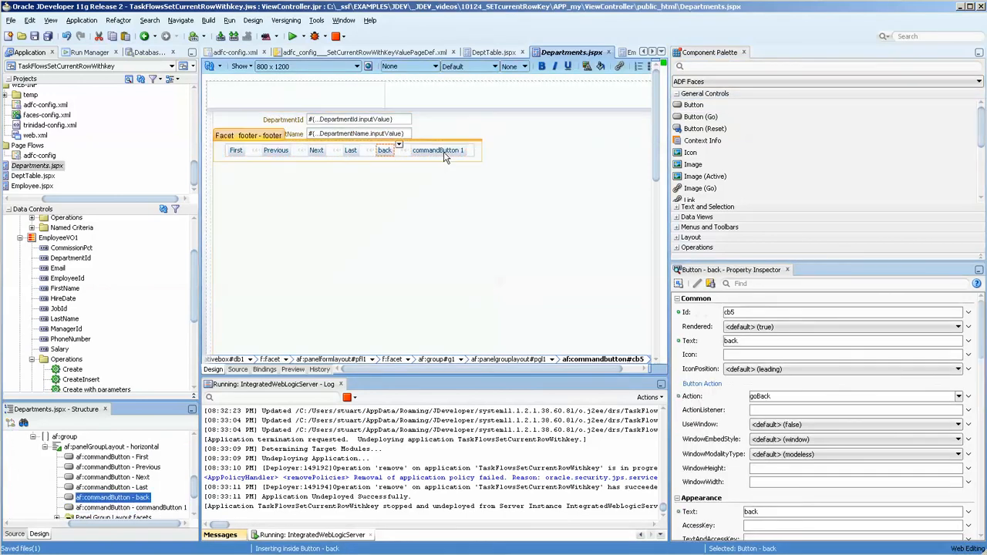
pyautogui.click(437, 150)
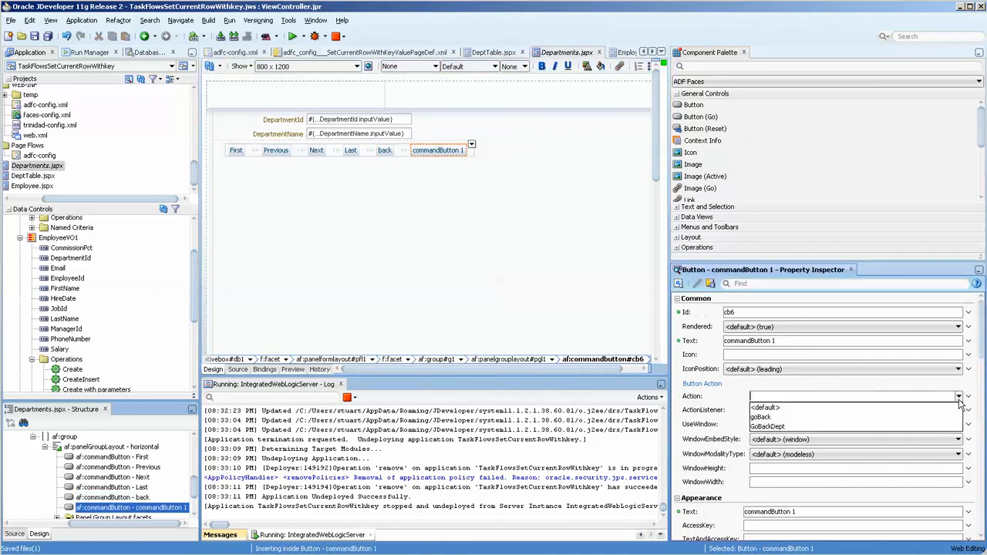
pyautogui.click(768, 427)
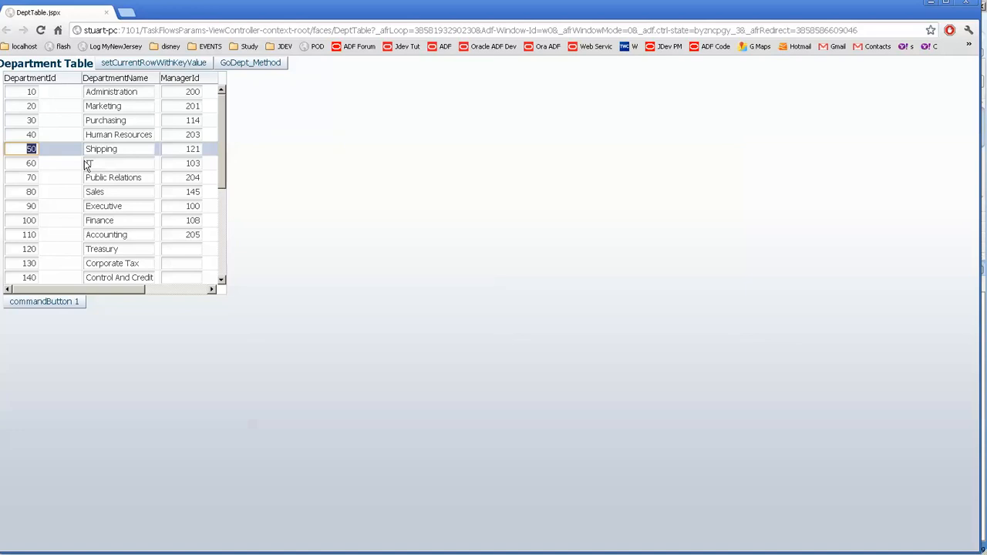
# Open departments 50 Shipping and 90 Executive via GoDept_Method, returning to the table between.
pyautogui.click(249, 62)
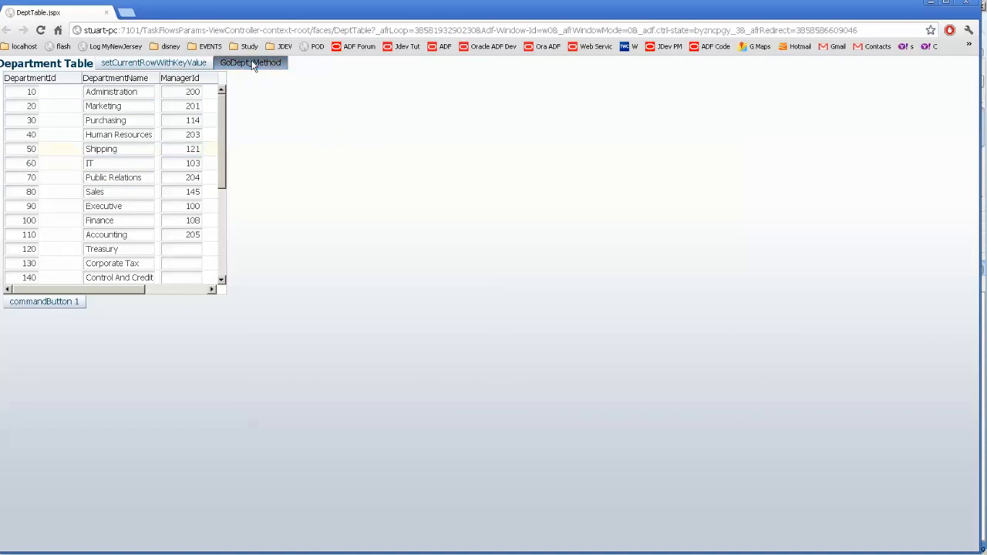
pyautogui.click(251, 62)
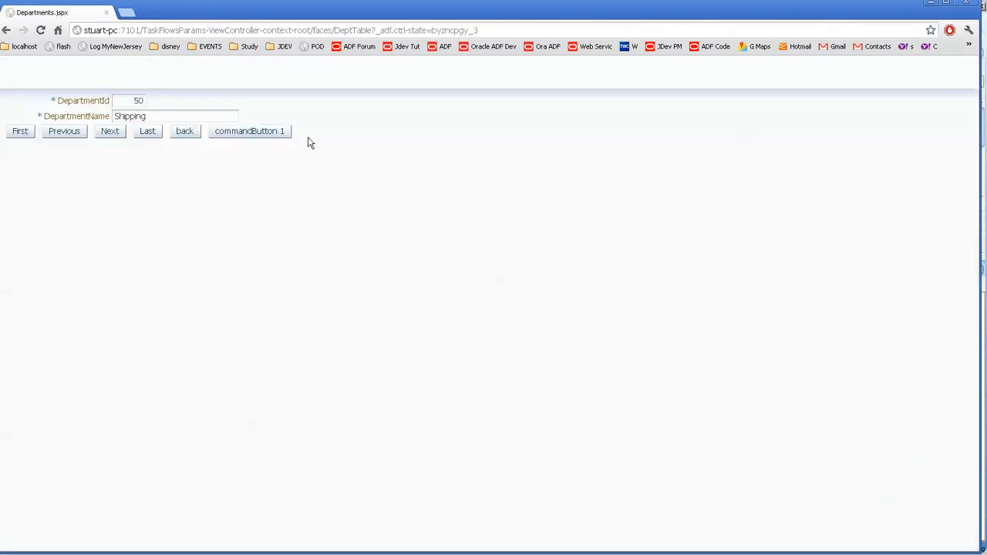
pyautogui.click(185, 131)
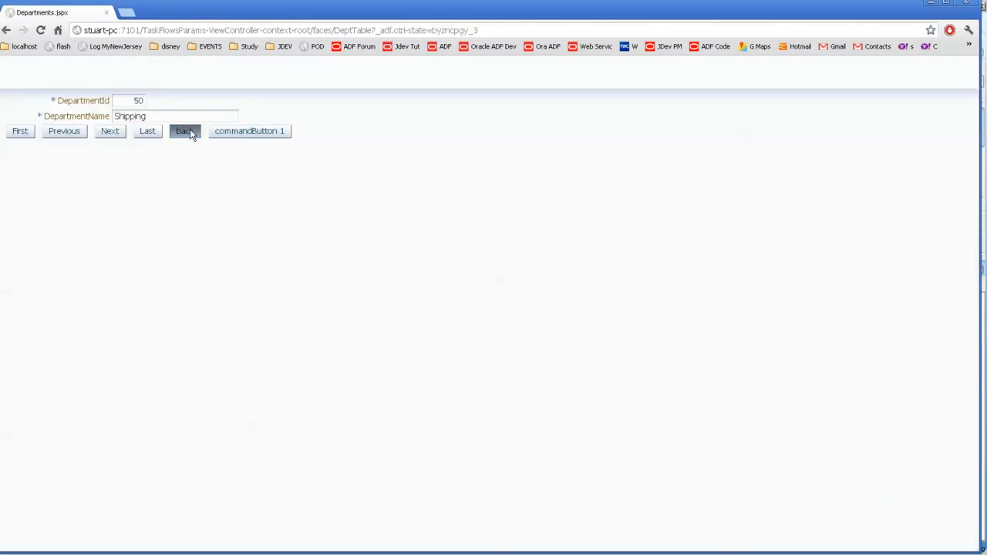
pyautogui.click(184, 130)
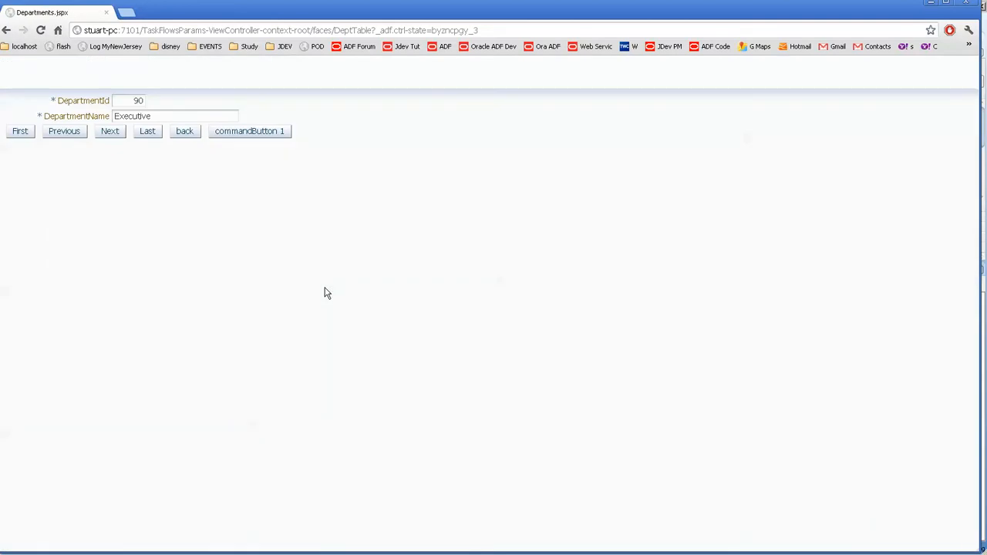
pyautogui.moveTo(310, 235)
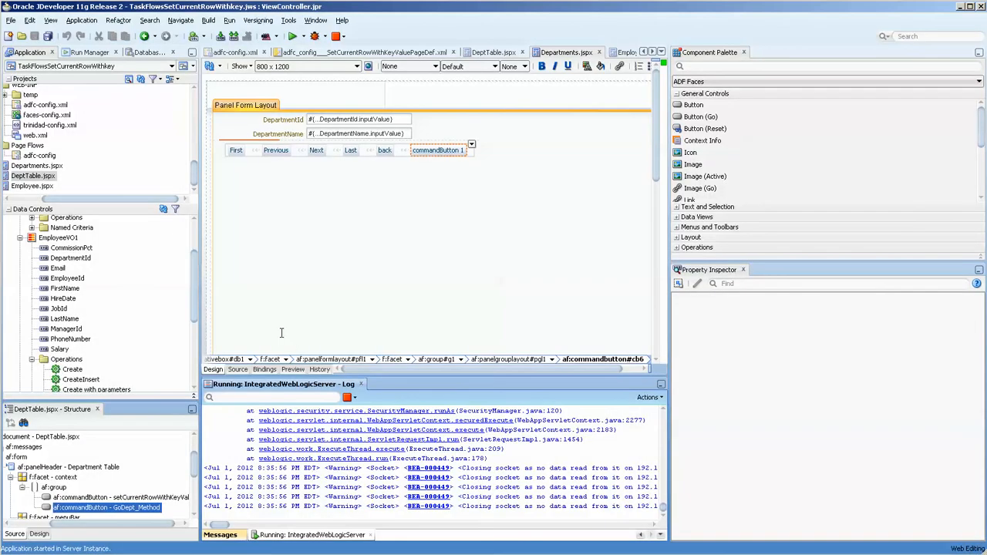
# On the adfc-config.xml diagram, move Departments1 beside the SetCurrentRowWithKeyValue method call.
pyautogui.click(235, 66)
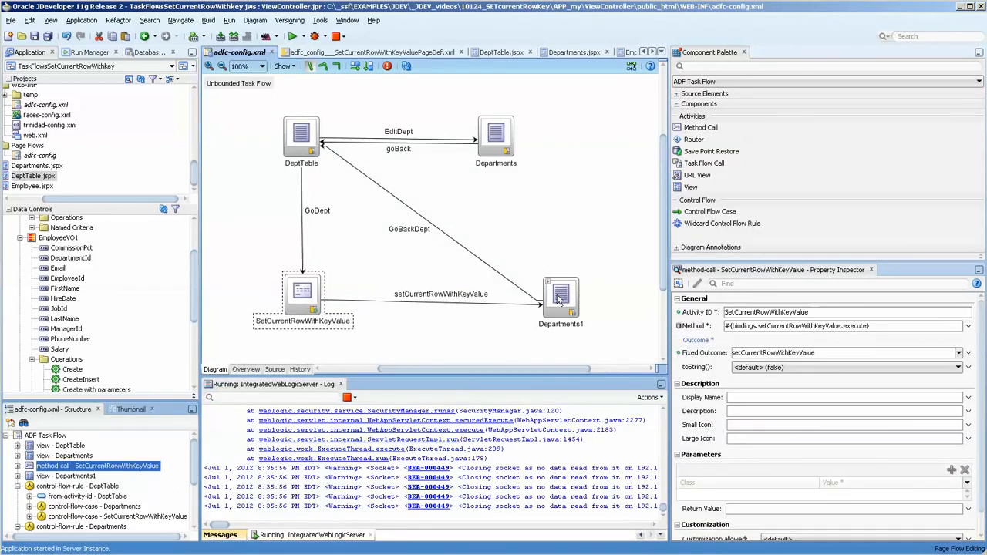
pyautogui.click(561, 297)
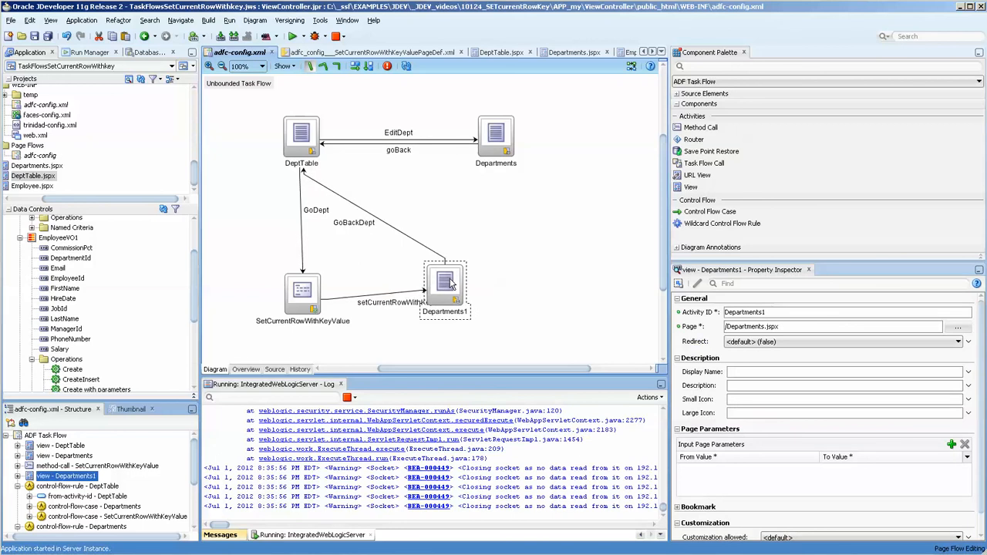
pyautogui.moveTo(446, 289); pyautogui.dragTo(451, 304)
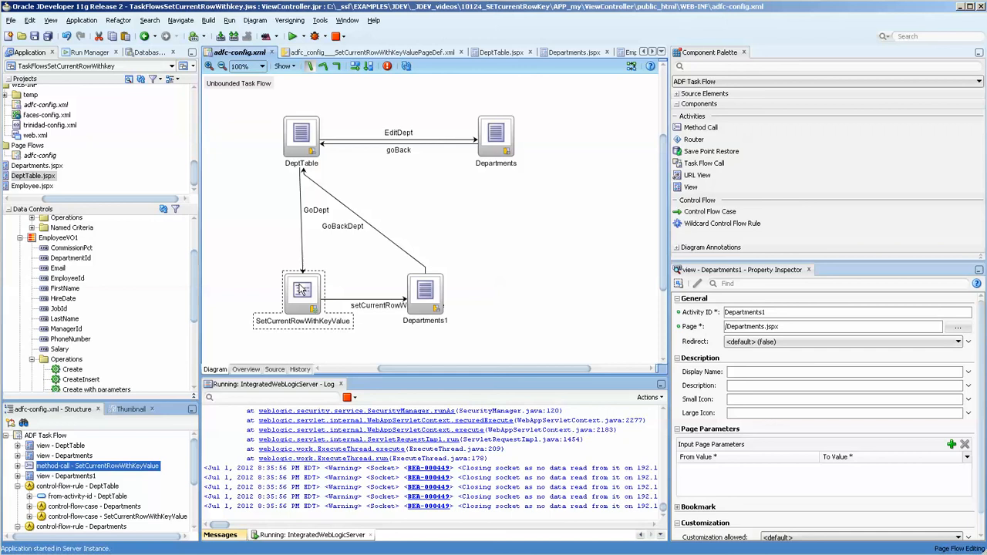
pyautogui.click(301, 292)
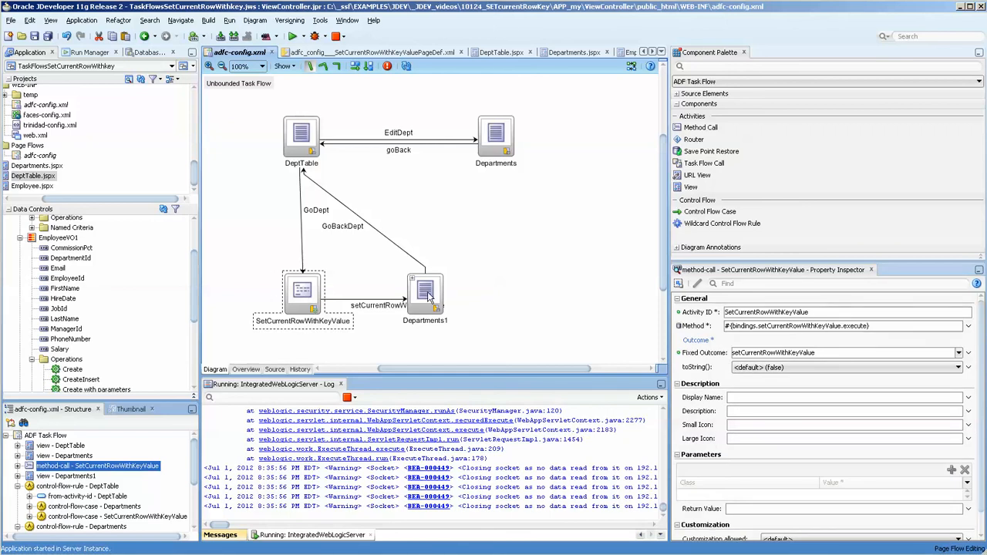
pyautogui.click(425, 293)
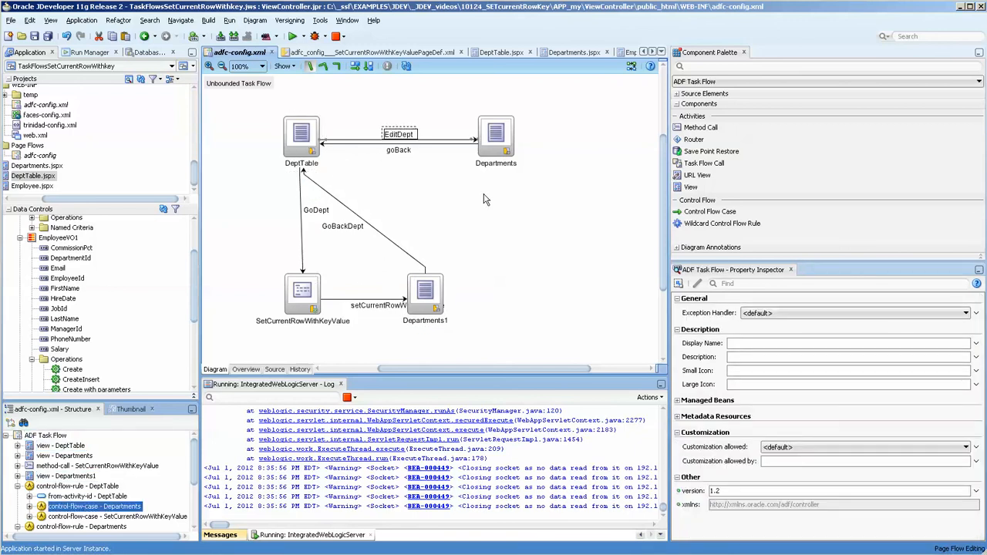
# Inspect the EditDept flow, the SetCurrentRowWithKeyValue method call and the DeptTable view.
pyautogui.click(399, 134)
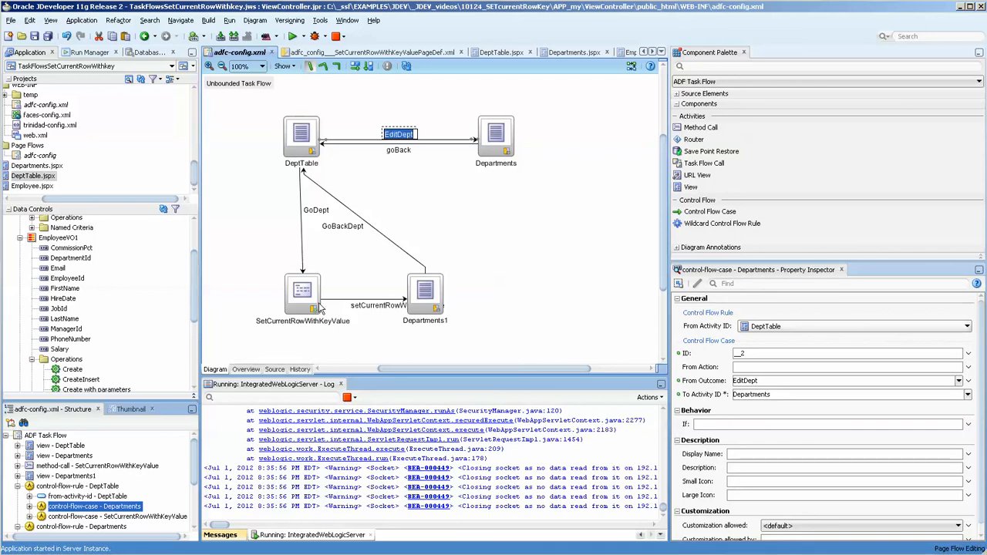
pyautogui.click(302, 293)
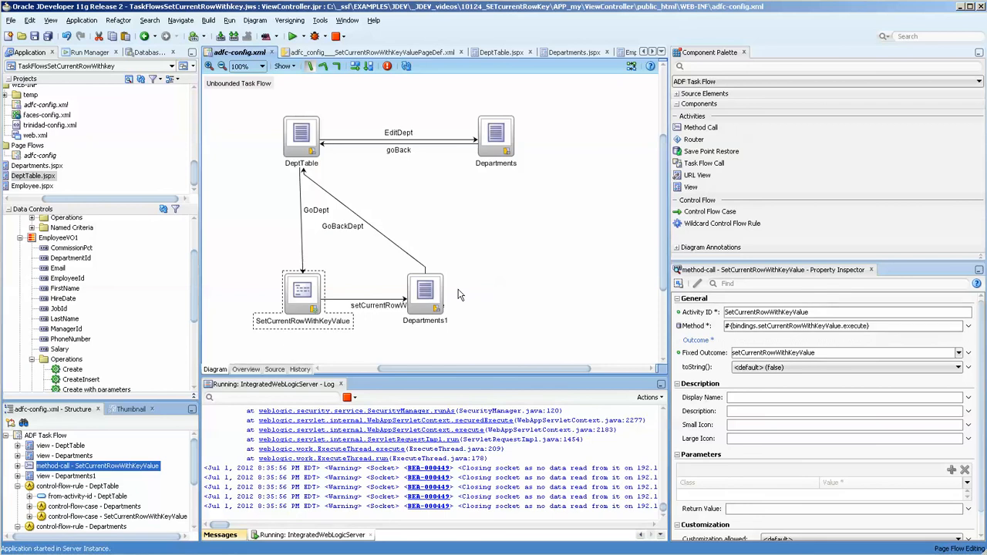
pyautogui.moveTo(453, 304)
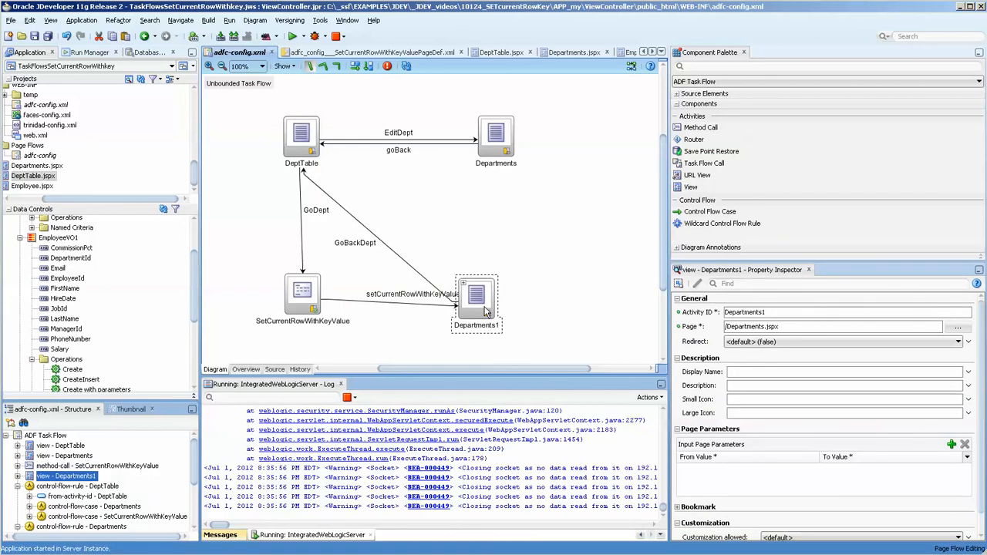
pyautogui.click(301, 137)
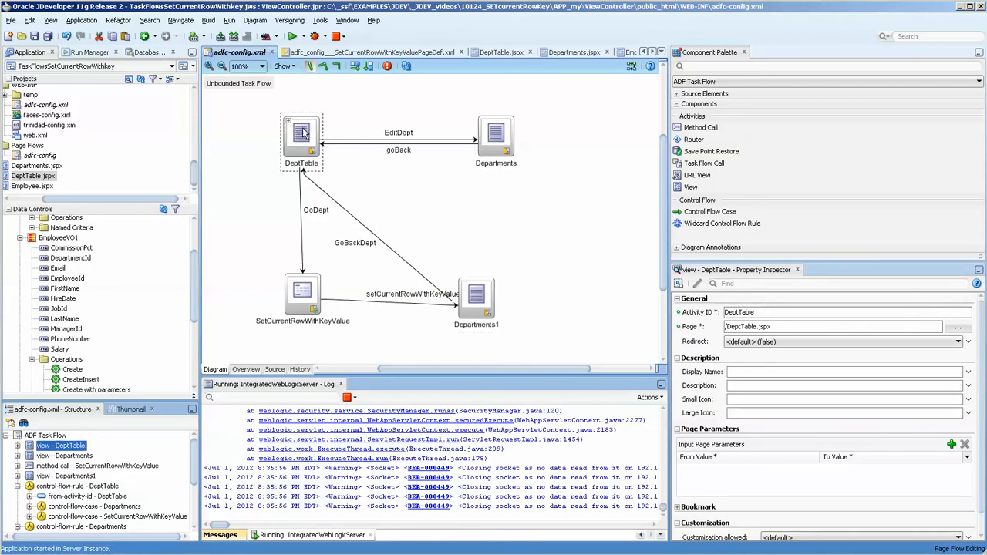
pyautogui.click(496, 135)
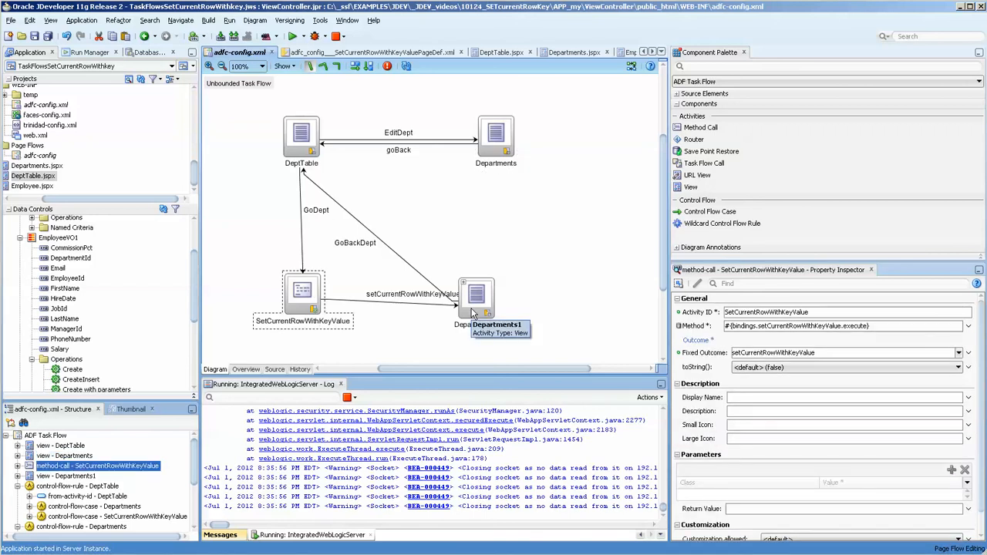
pyautogui.moveTo(508, 307)
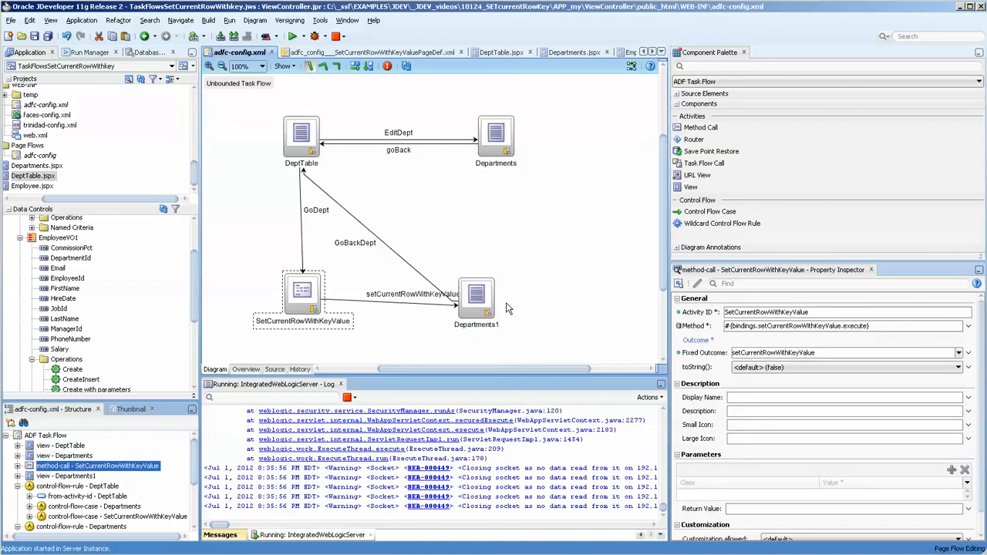